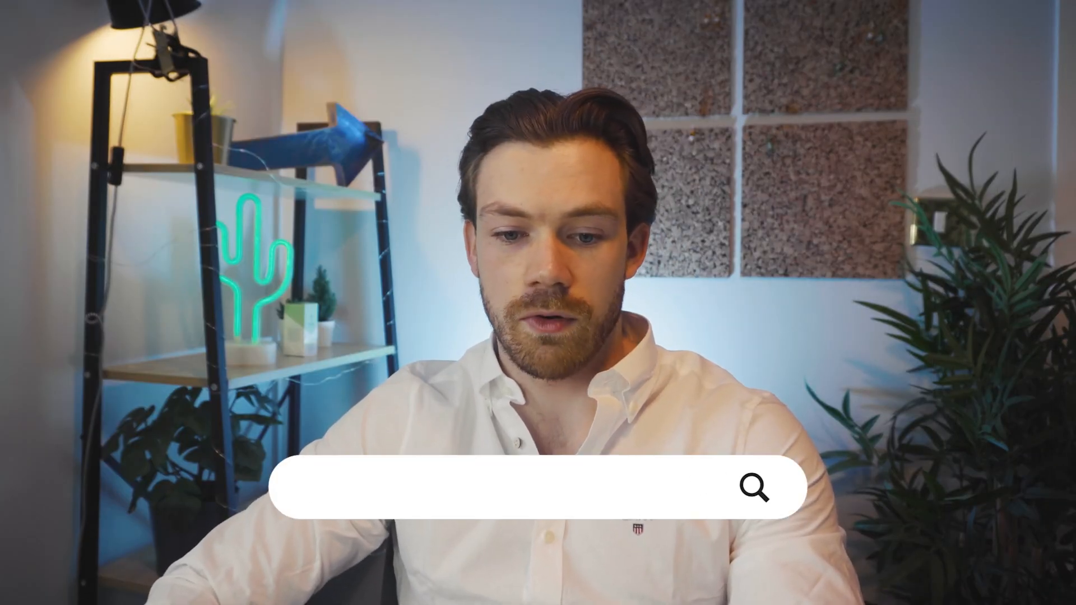
Go to facebook.com/ads/library to open the Meta Ad Library search page.
text(facebook.com/ads/library)
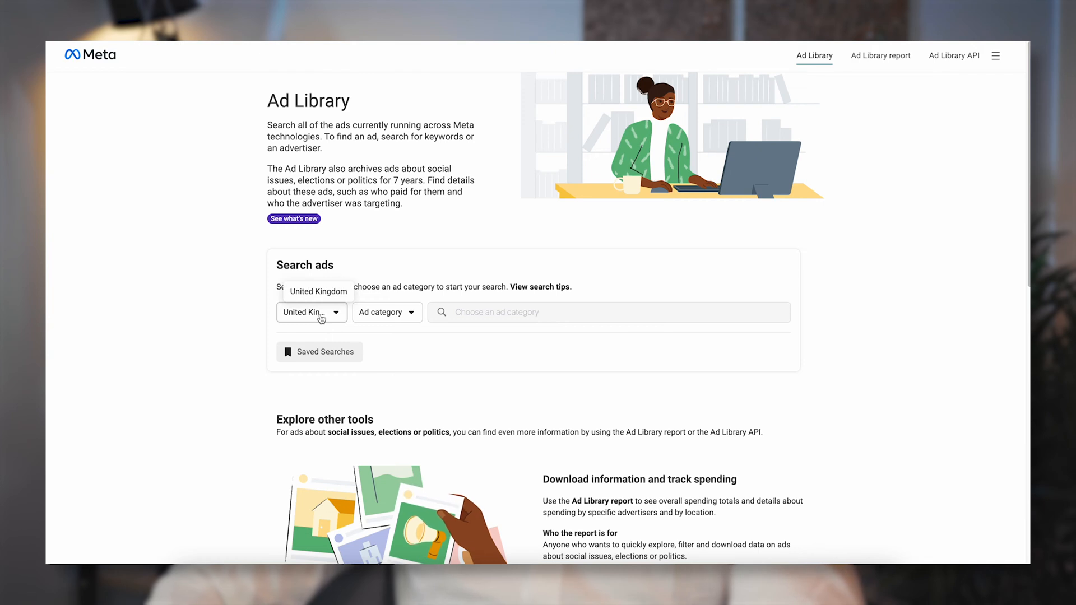
Set the ad category to All ads for the United Kingdom and focus the keyword search.
click(385, 311)
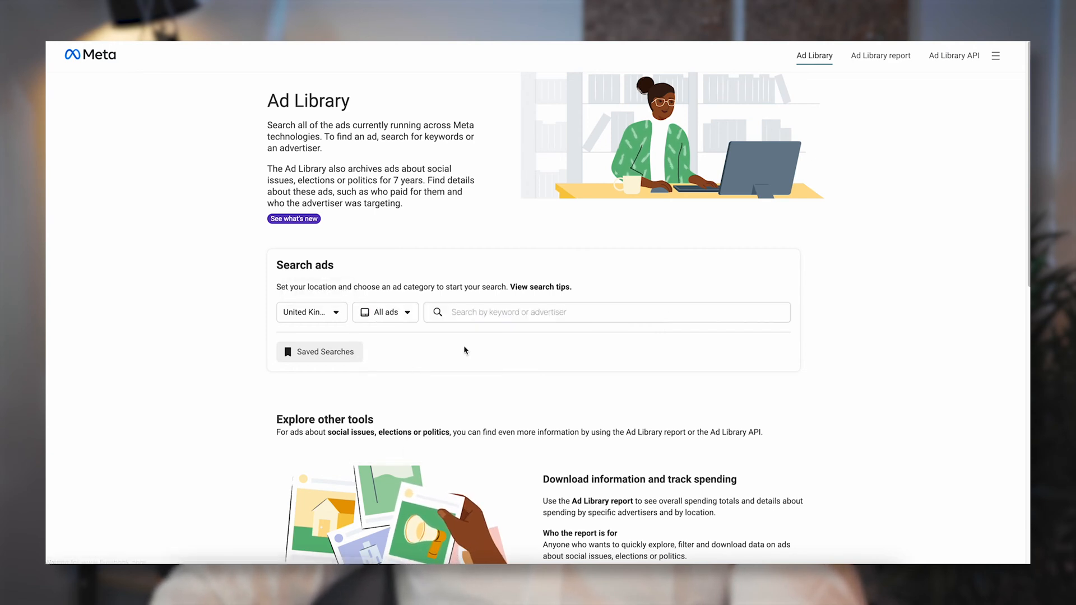
click(605, 312)
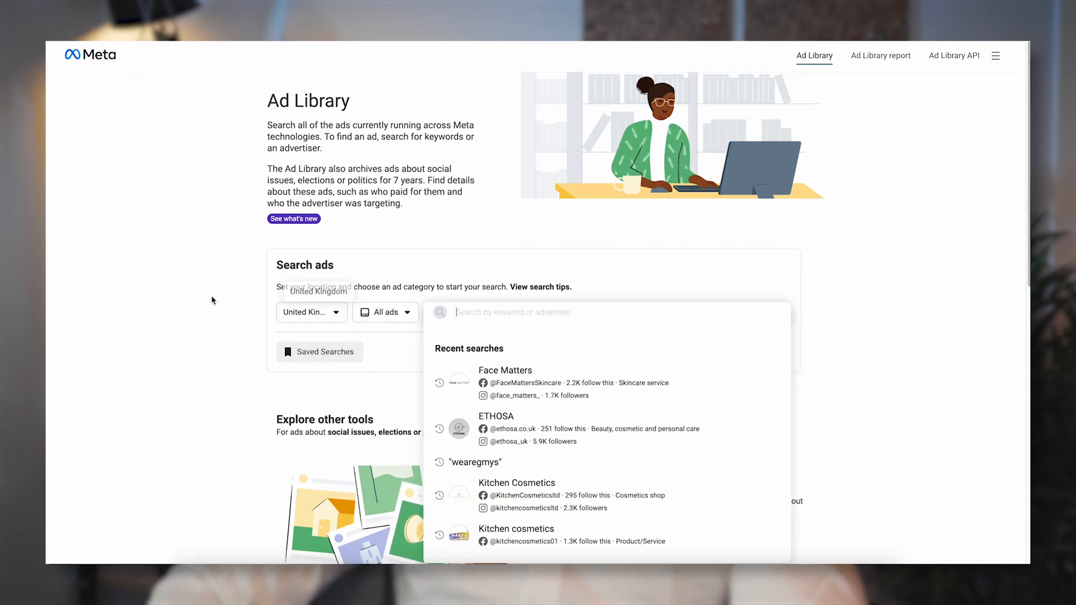
click(216, 288)
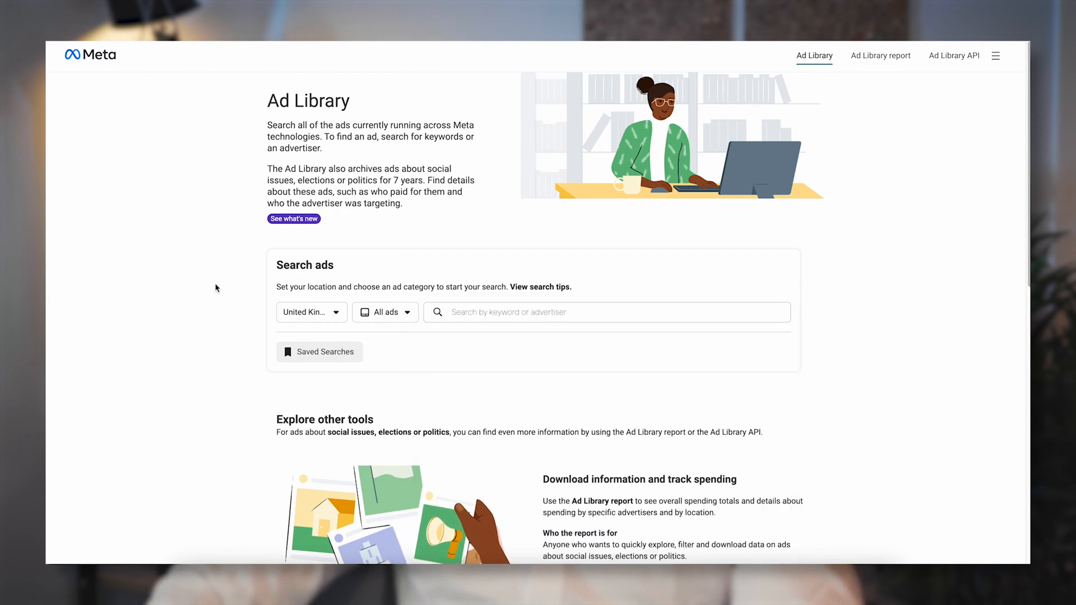
mouse_move(221, 272)
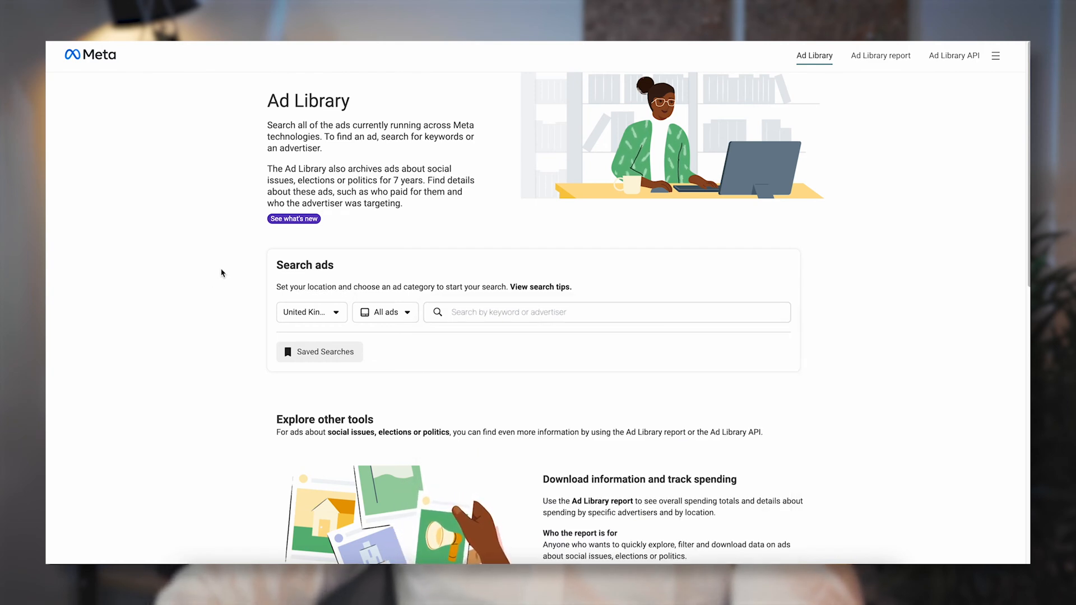
mouse_move(643, 202)
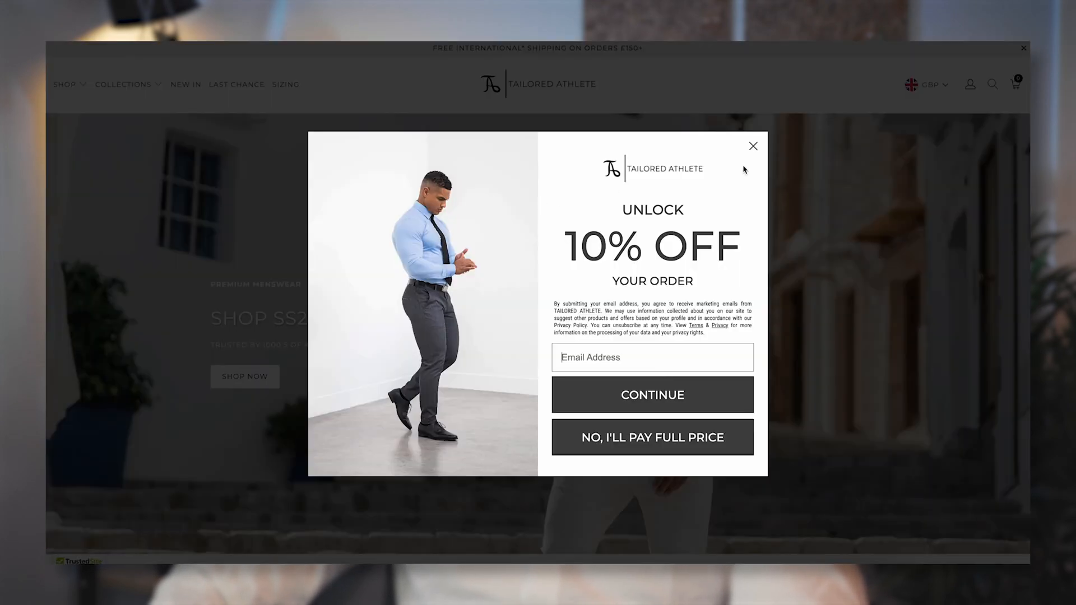
mouse_move(752, 146)
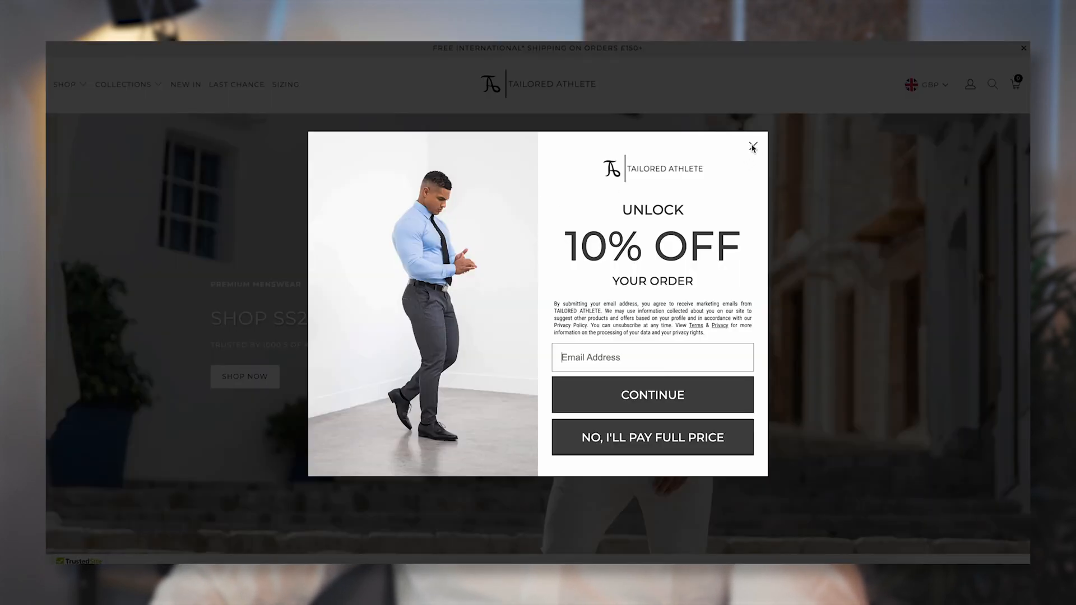
Close Tailored Athlete's 10% OFF popup and follow its footer Facebook icon.
click(751, 147)
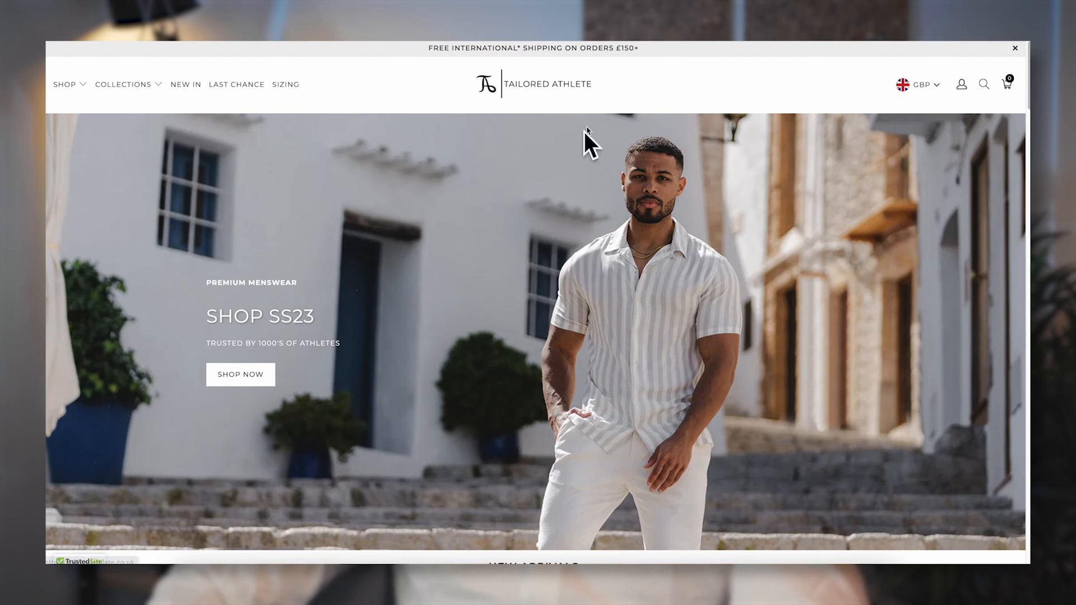
mouse_move(393, 308)
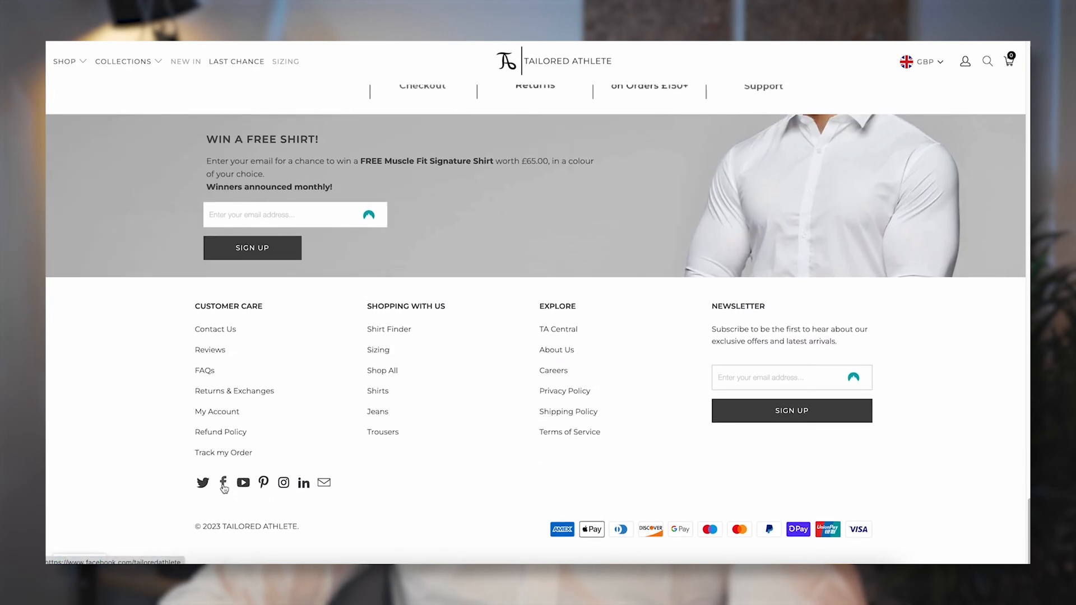
click(223, 482)
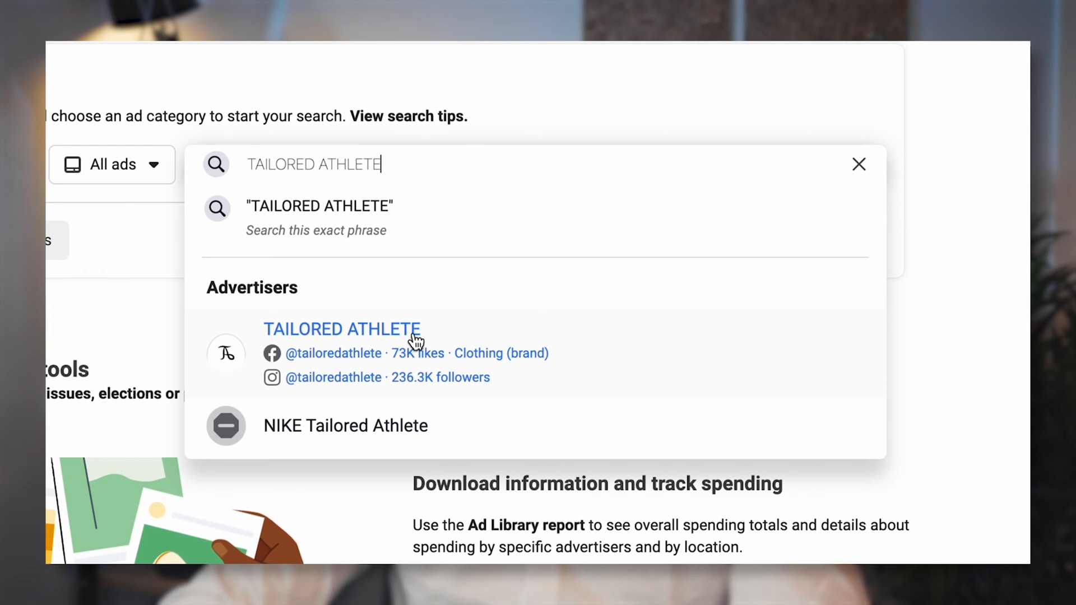
Select TAILORED ATHLETE under Advertisers to list its roughly 36 UK ads.
click(341, 329)
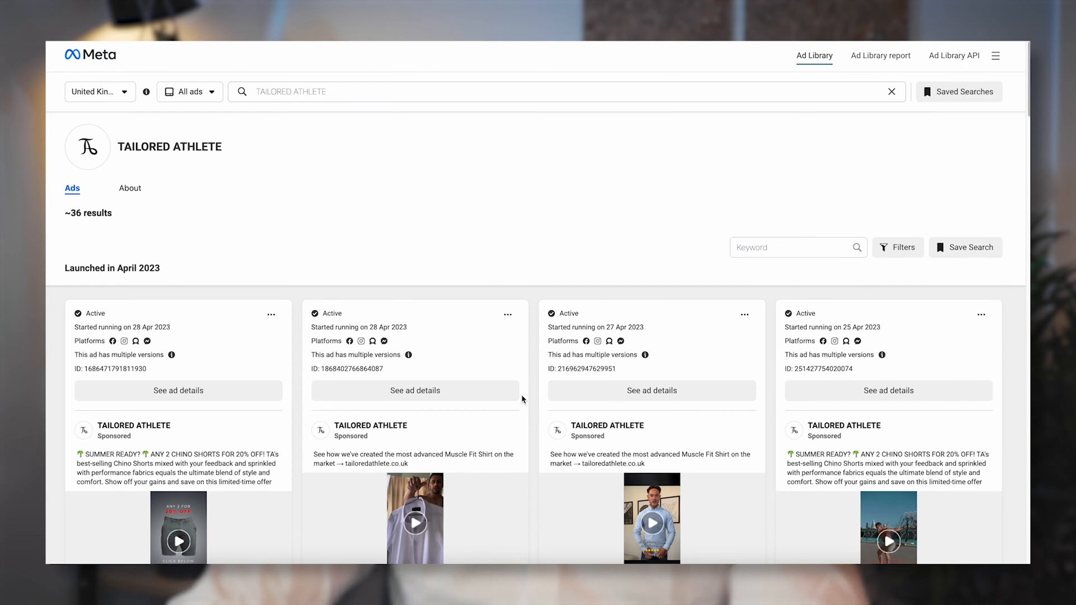
mouse_move(64, 213)
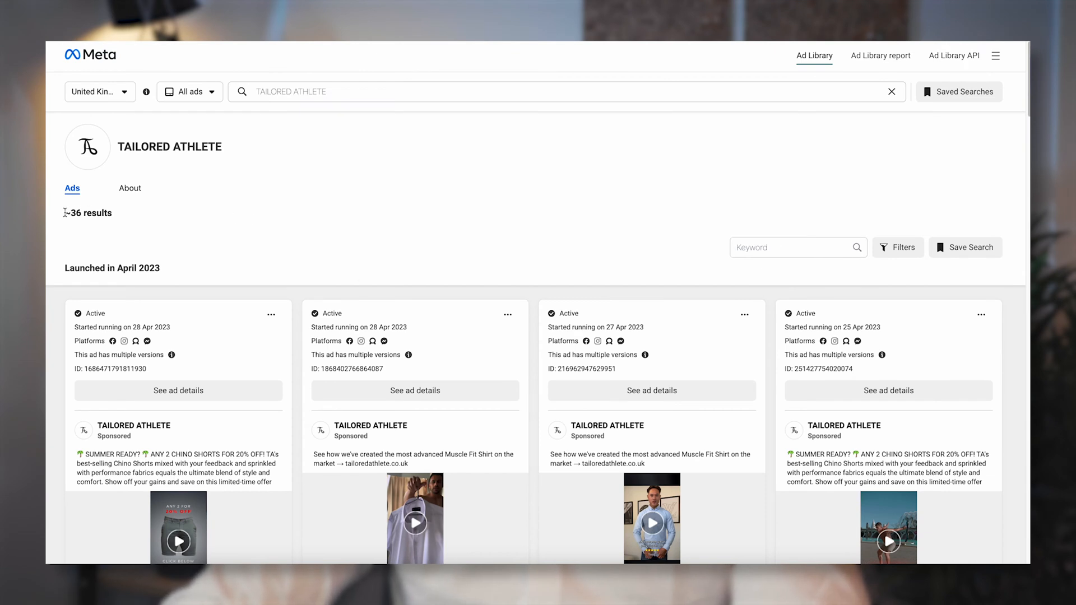